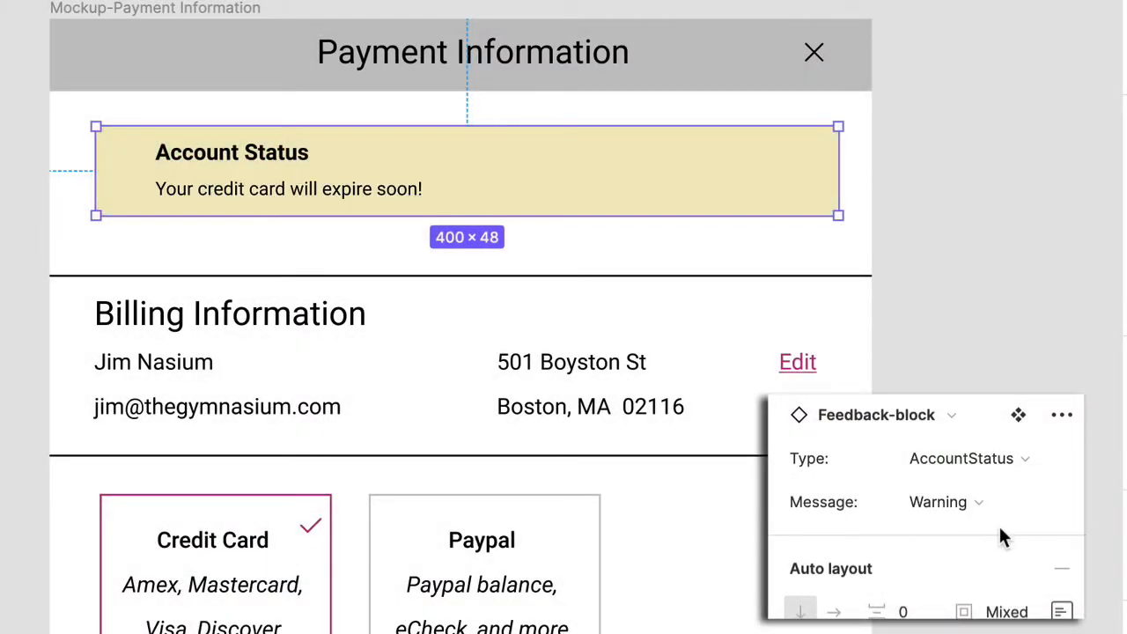
# Switch the mockup's feedback block Message to the Error variant
pyautogui.click(938, 502)
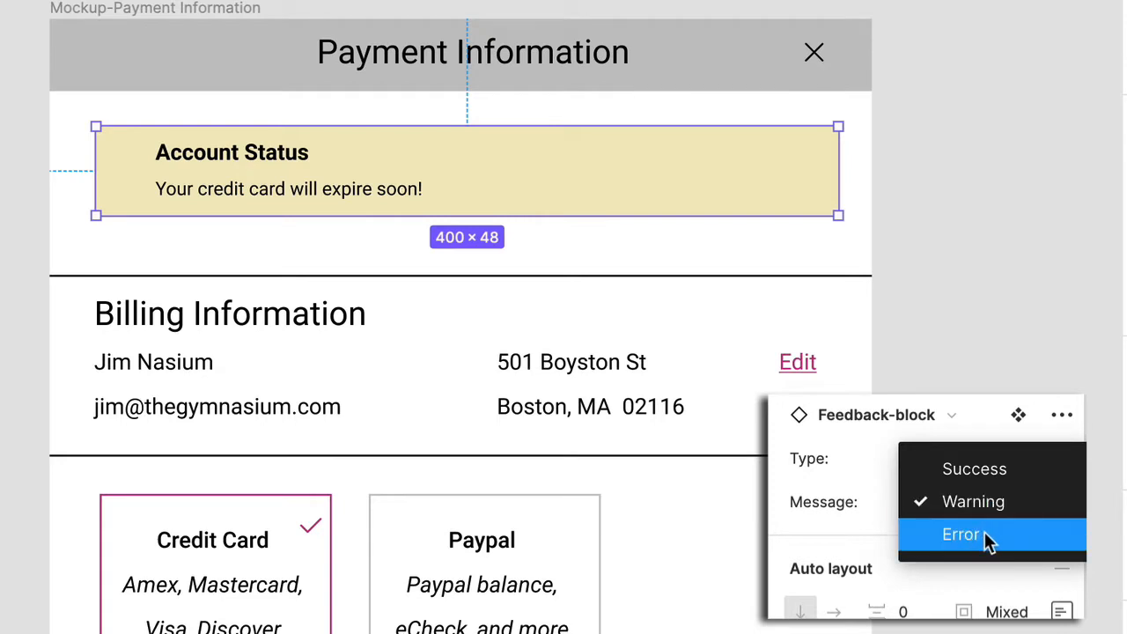
pyautogui.click(960, 535)
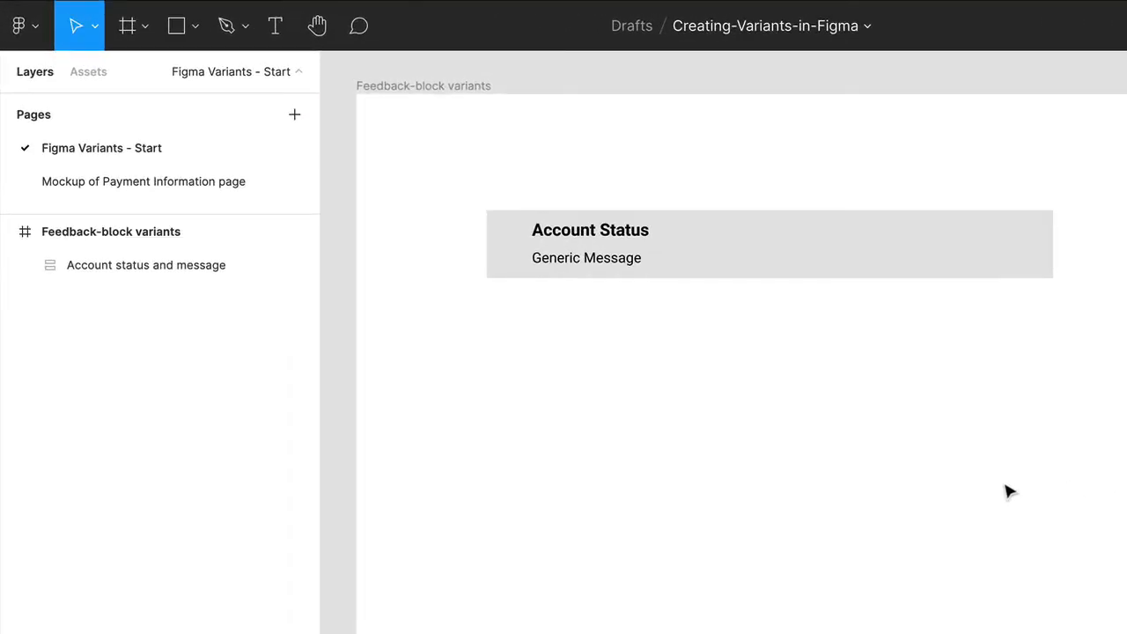
# Make the Account status and message block a component via Object > Create component
pyautogui.click(769, 243)
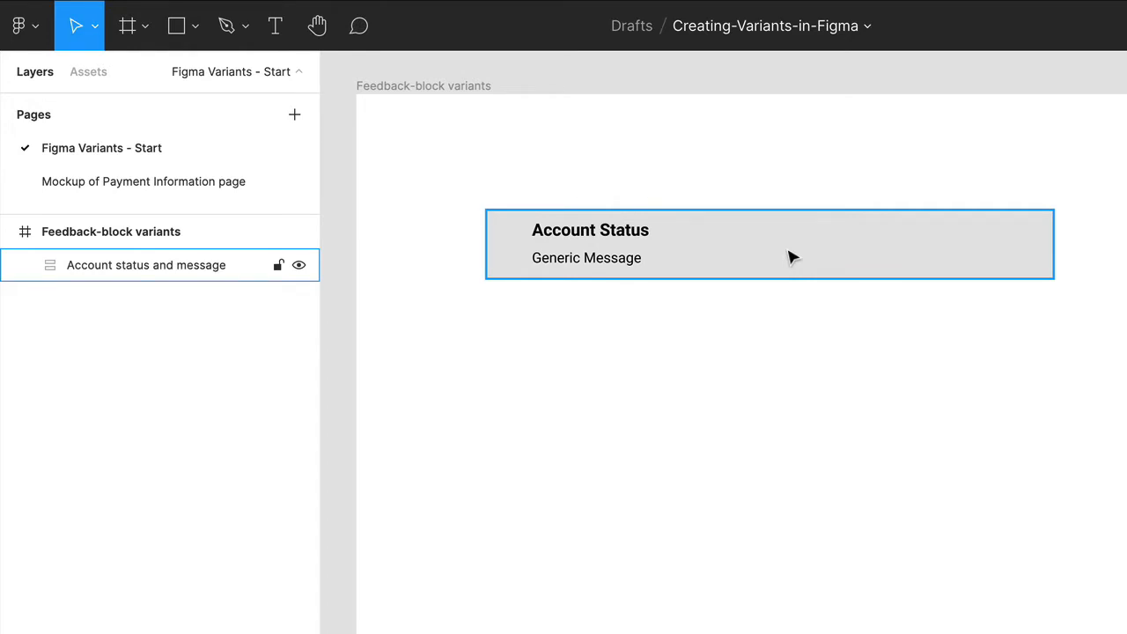
pyautogui.click(18, 24)
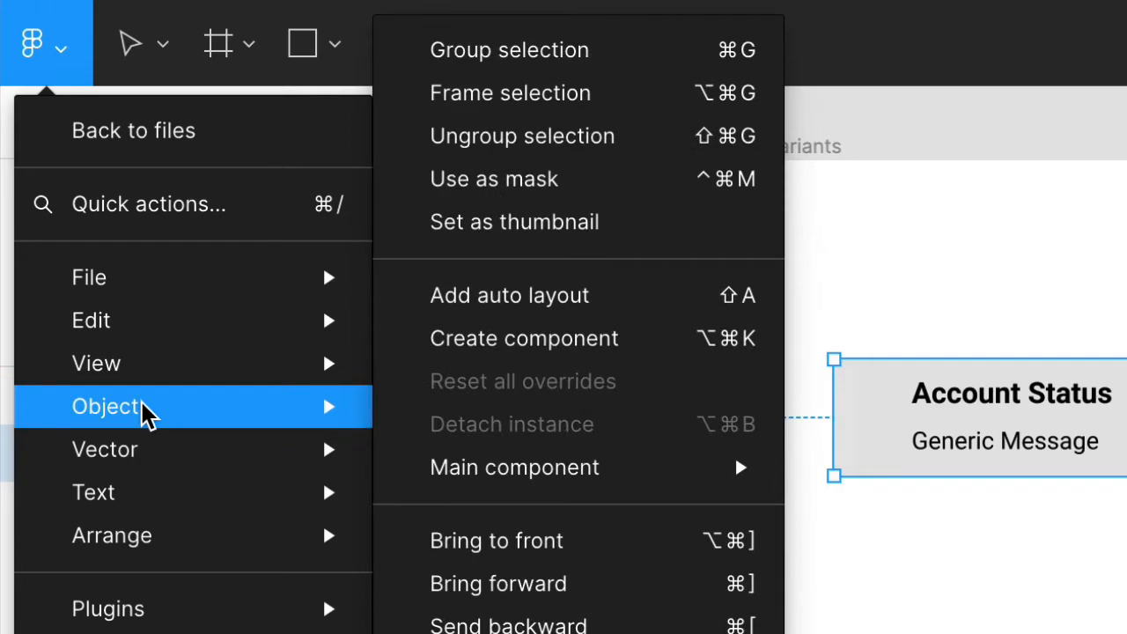
pyautogui.moveTo(523, 338)
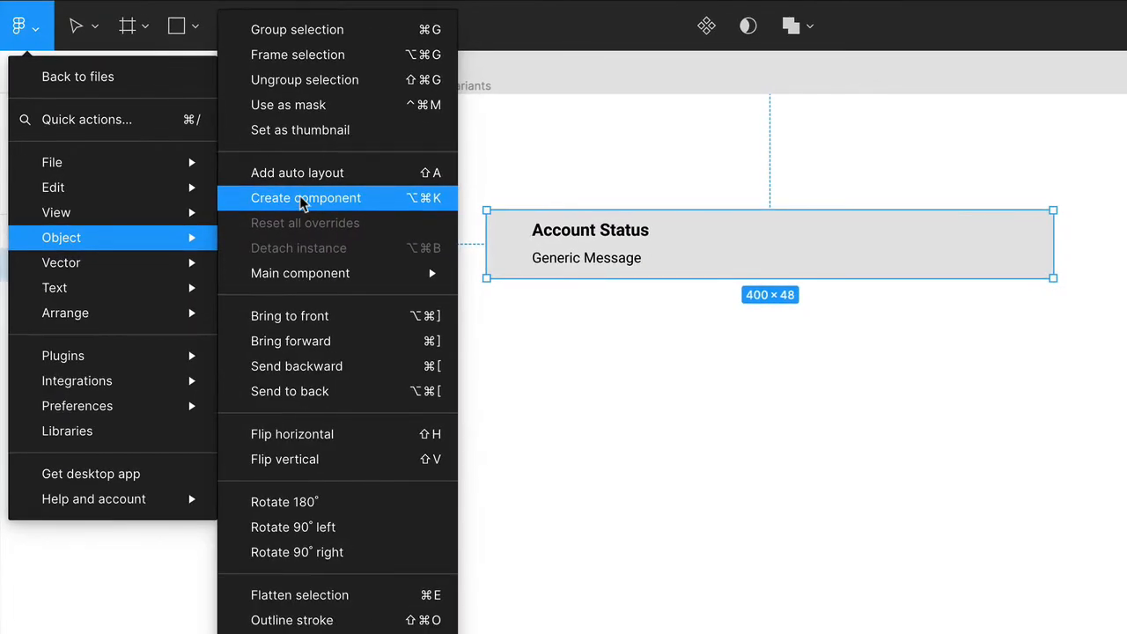
pyautogui.click(306, 197)
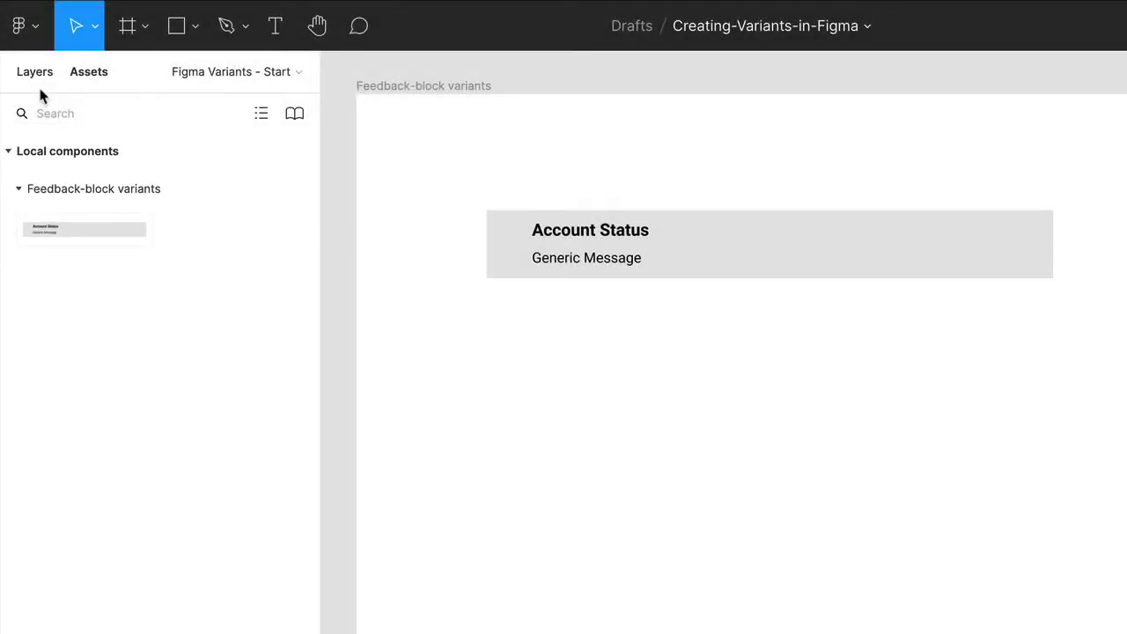
# Name the component layer 'Feedback-block/AccountStatus/Success' in the Layers panel
pyautogui.click(34, 71)
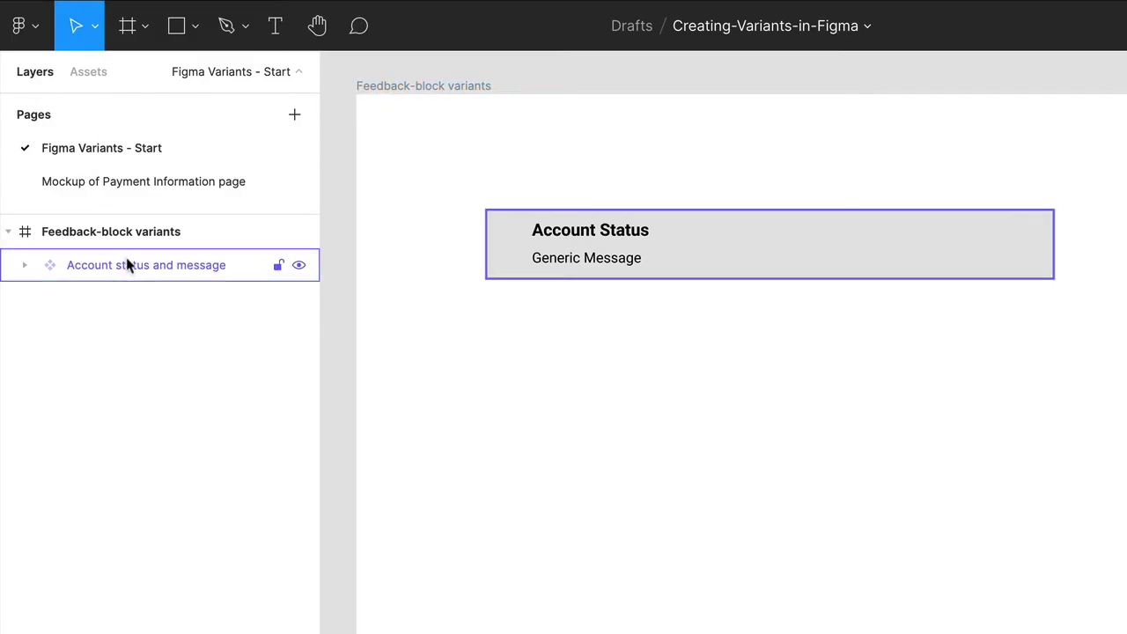
pyautogui.doubleClick(146, 265)
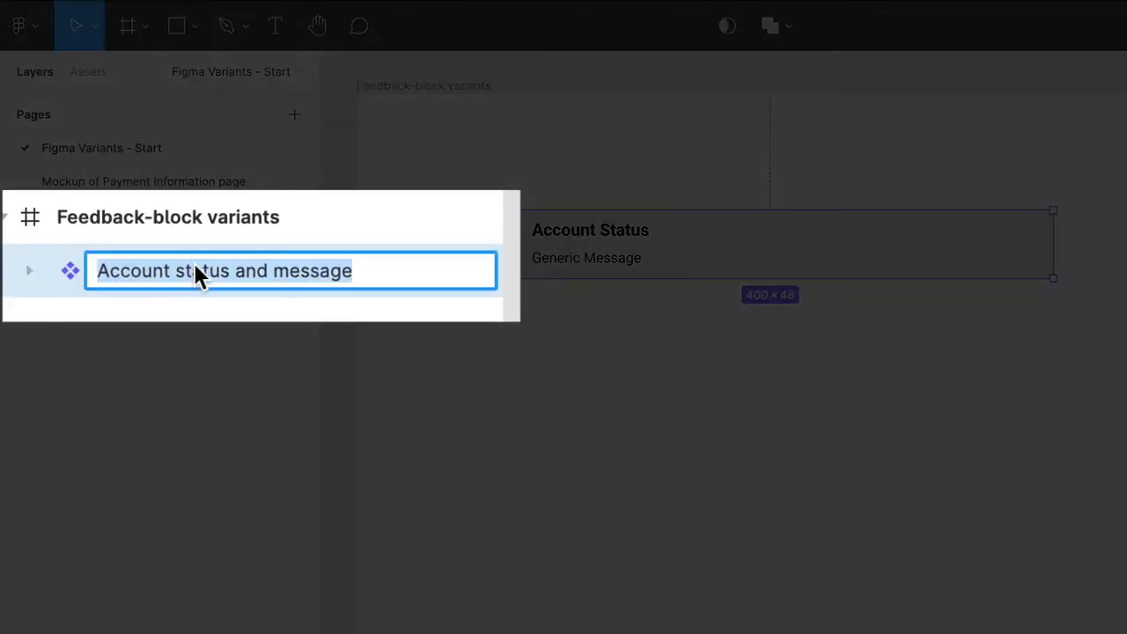
pyautogui.write('Feedback-block/AccountStatus/Success')
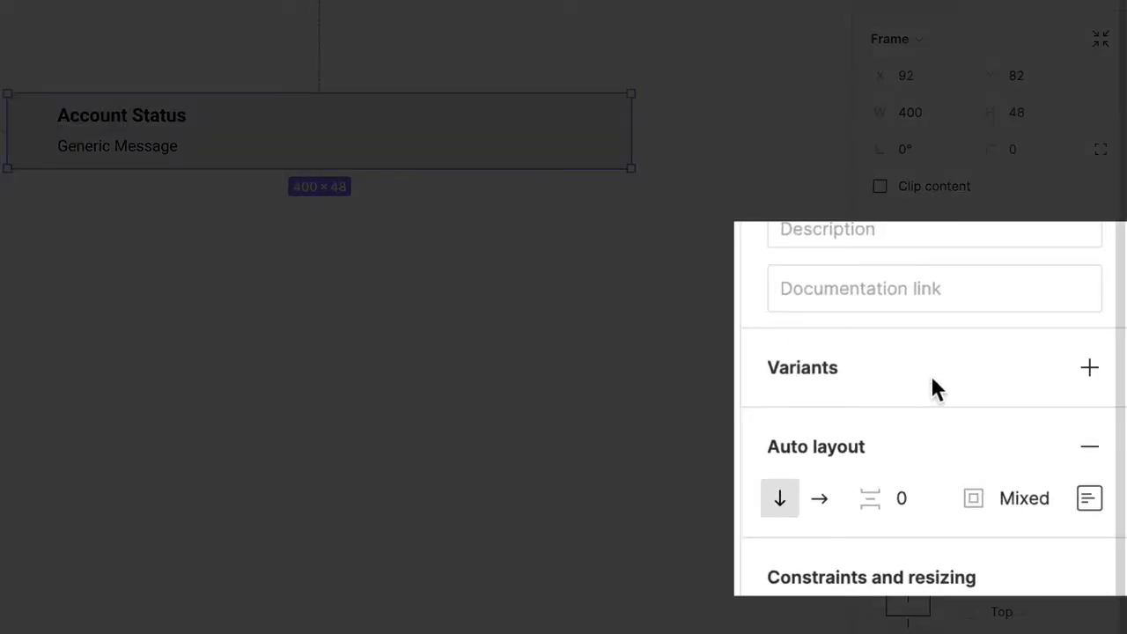
pyautogui.moveTo(1089, 367)
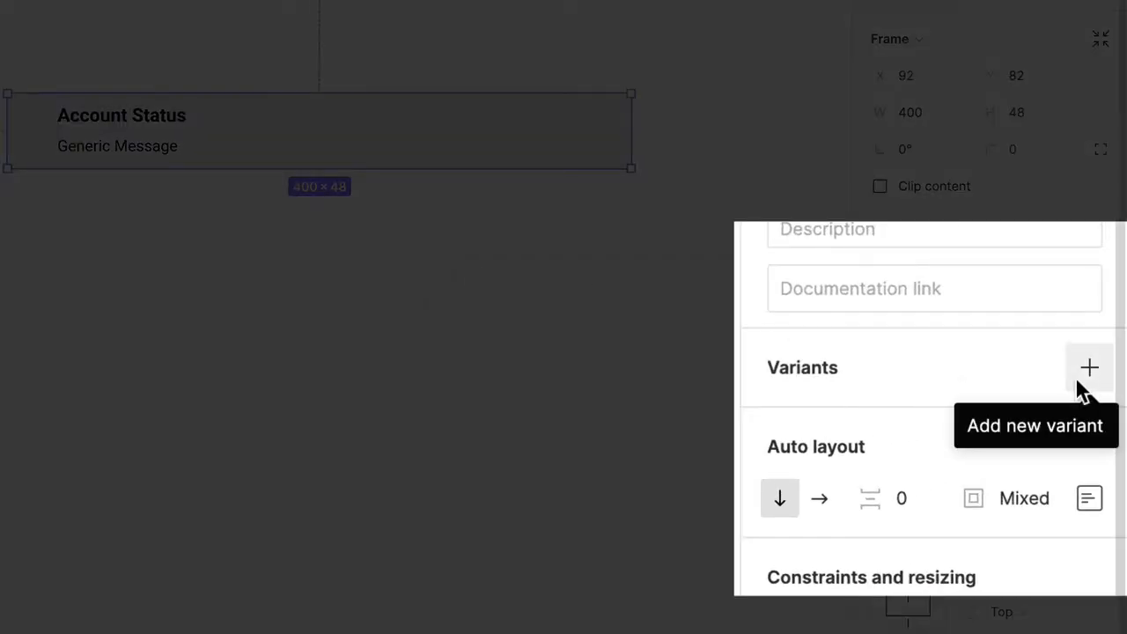
# Add two more variants to the Feedback-block component, making three identical variants
pyautogui.click(1089, 367)
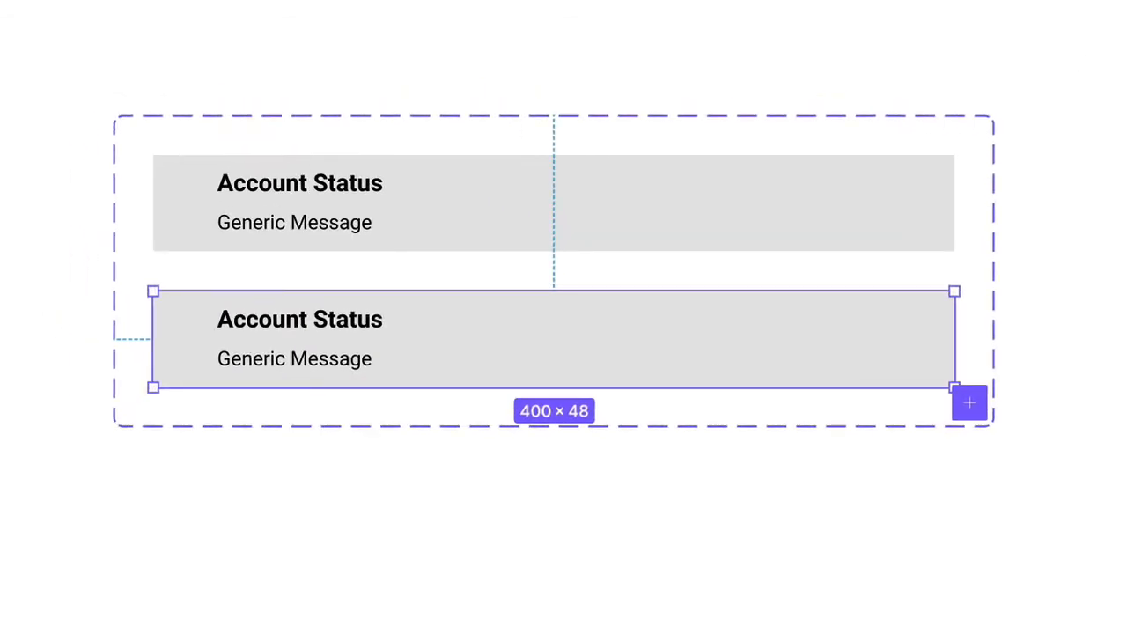
pyautogui.moveTo(928, 429)
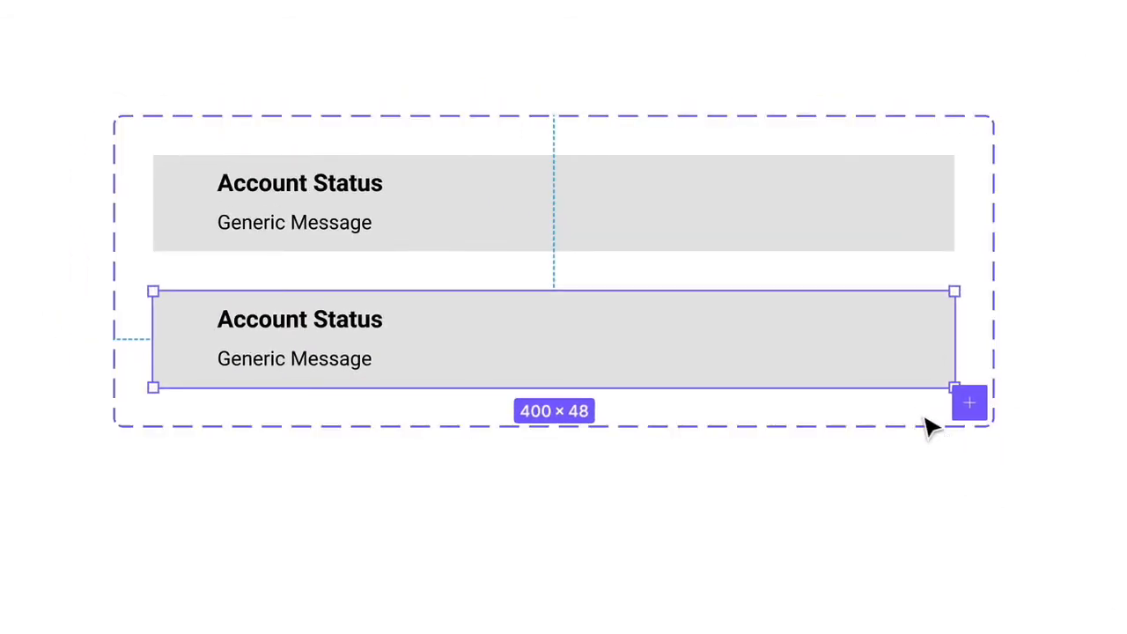
pyautogui.moveTo(1008, 471)
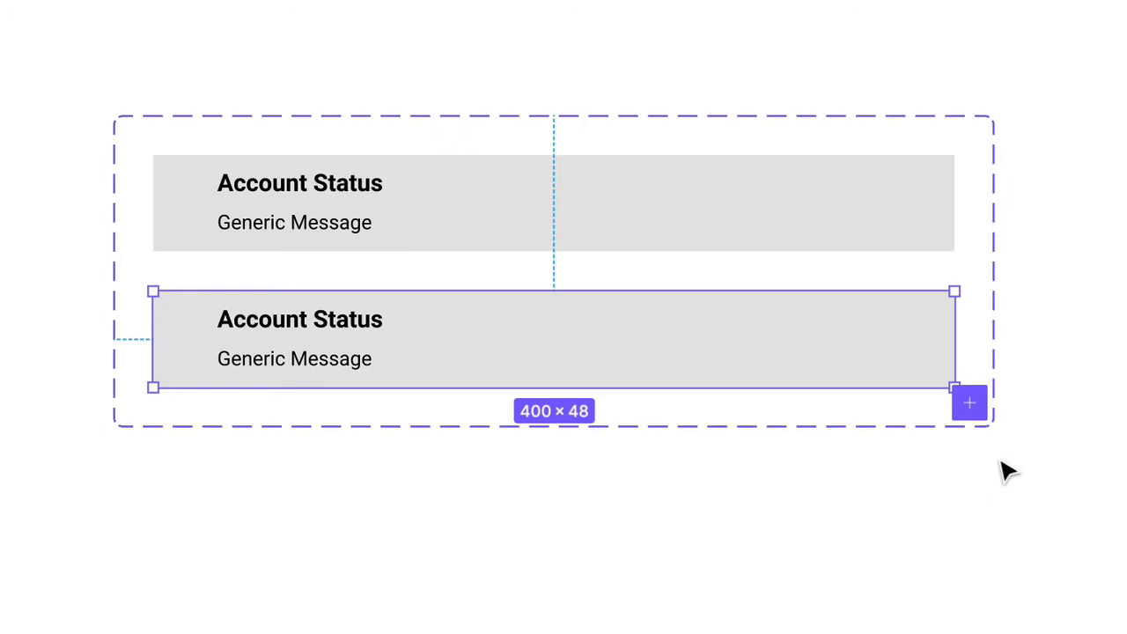
pyautogui.moveTo(968, 404)
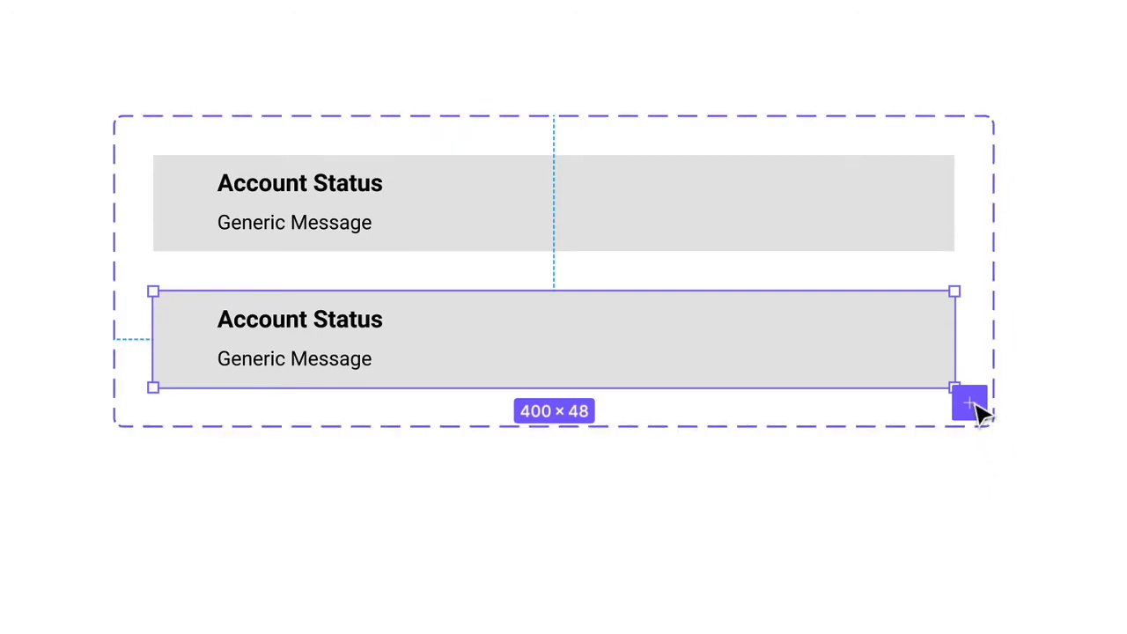
pyautogui.moveTo(966, 403)
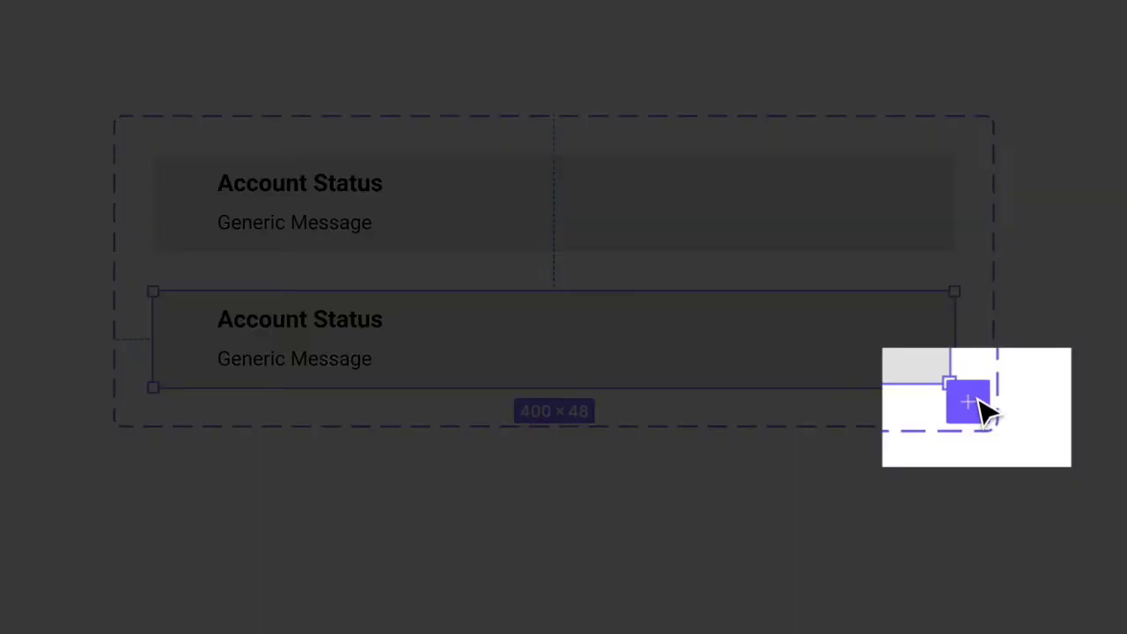
pyautogui.moveTo(953, 387); pyautogui.dragTo(953, 524)
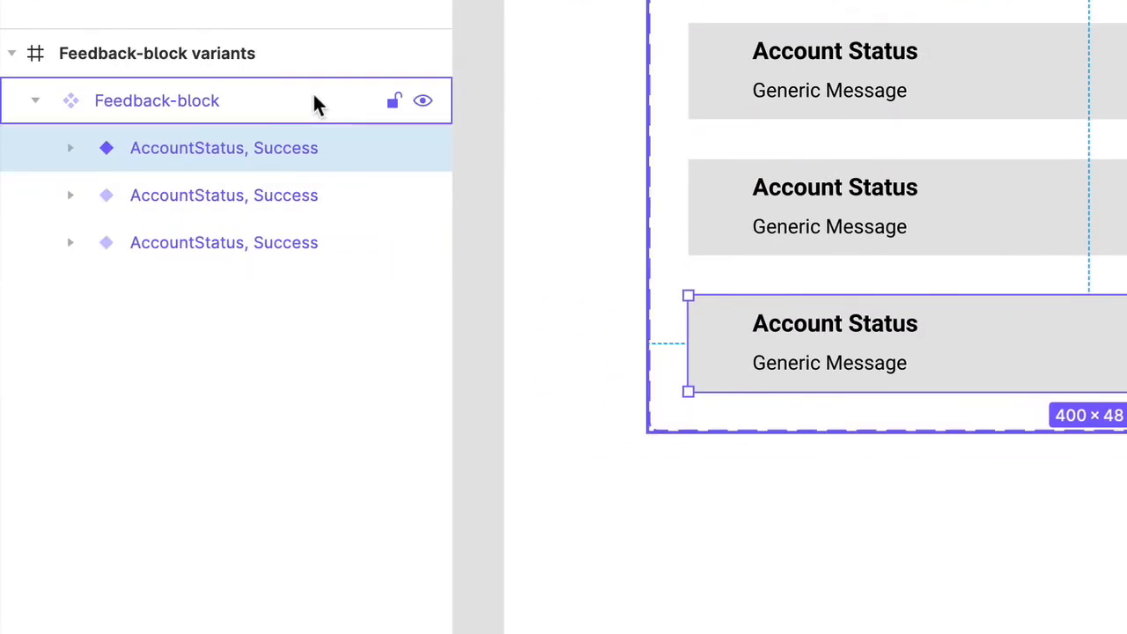
# Select the Feedback-block component set layer holding all three variants
pyautogui.click(156, 101)
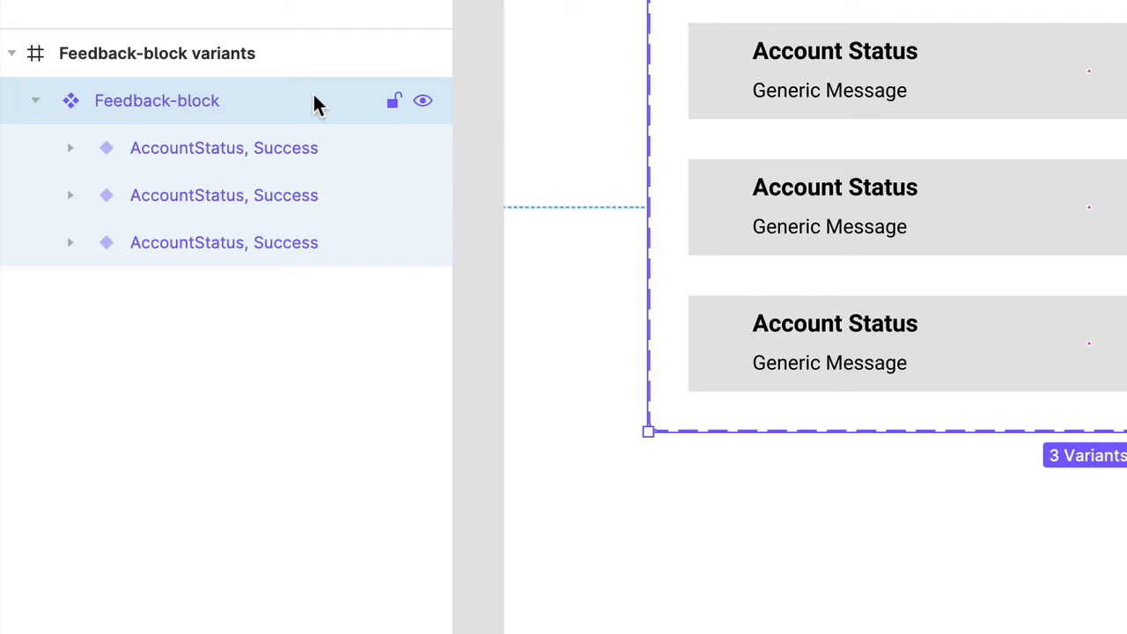
pyautogui.click(224, 242)
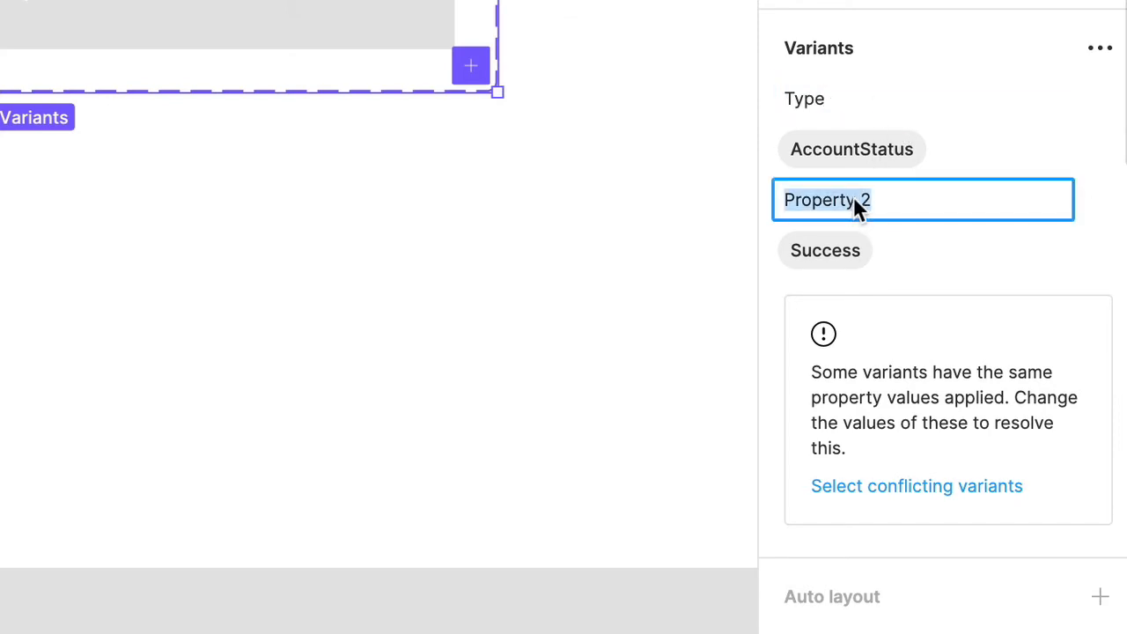
# Rename the set's second variant property from 'Property 2' to 'Message'
pyautogui.write('Message')
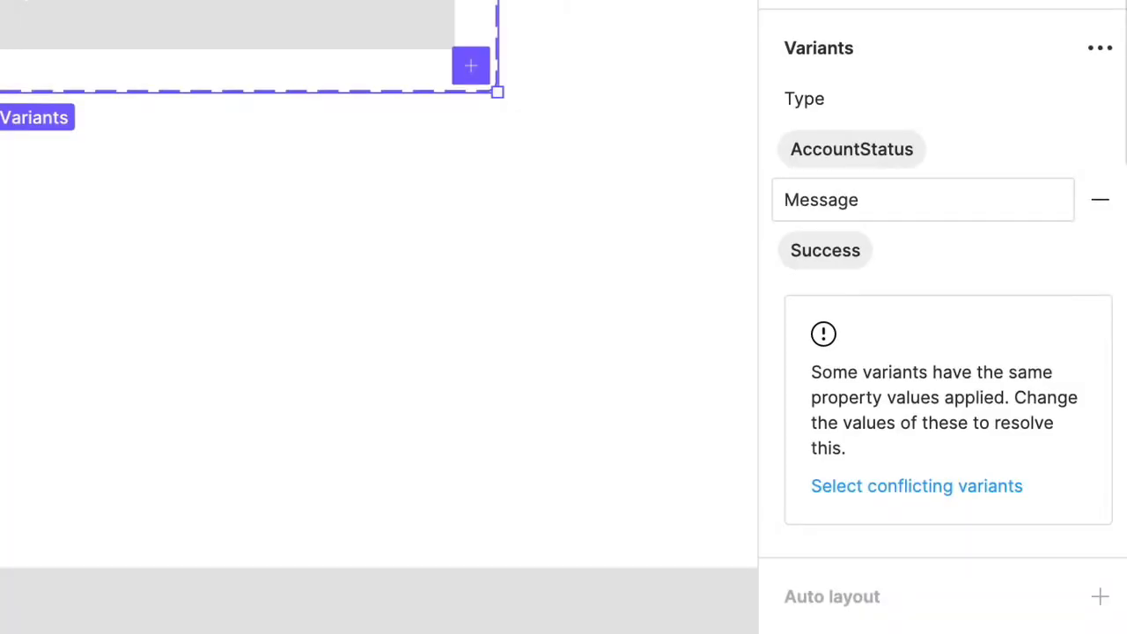
pyautogui.click(850, 149)
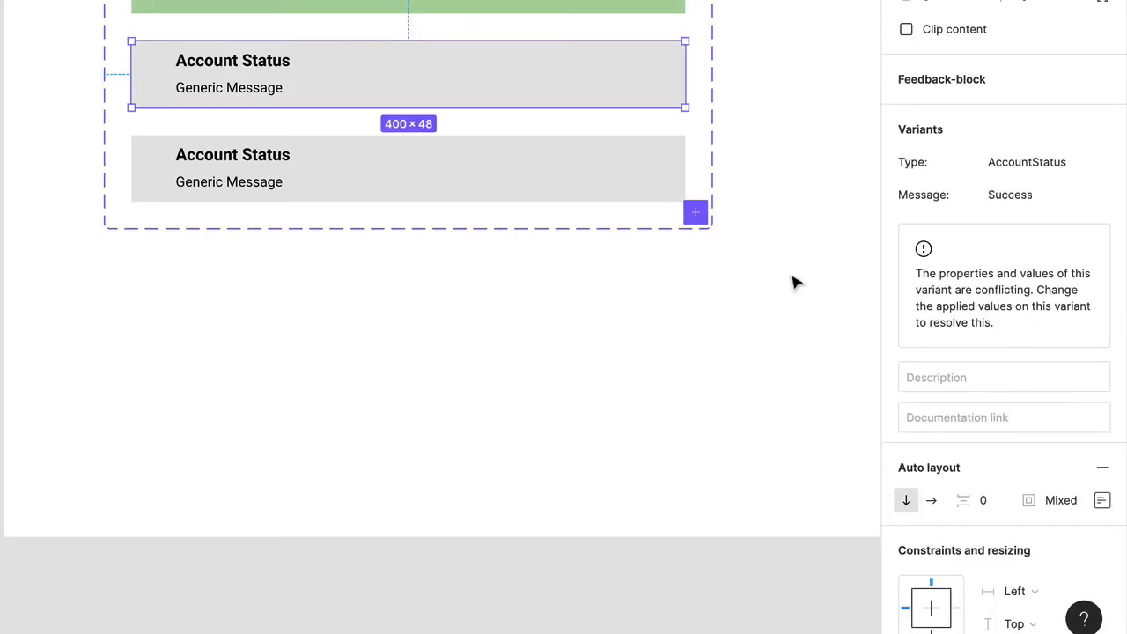
# Make the second variant Warning, yellow fill, reading 'Your credit card will expire soon!'
pyautogui.write('Wa')
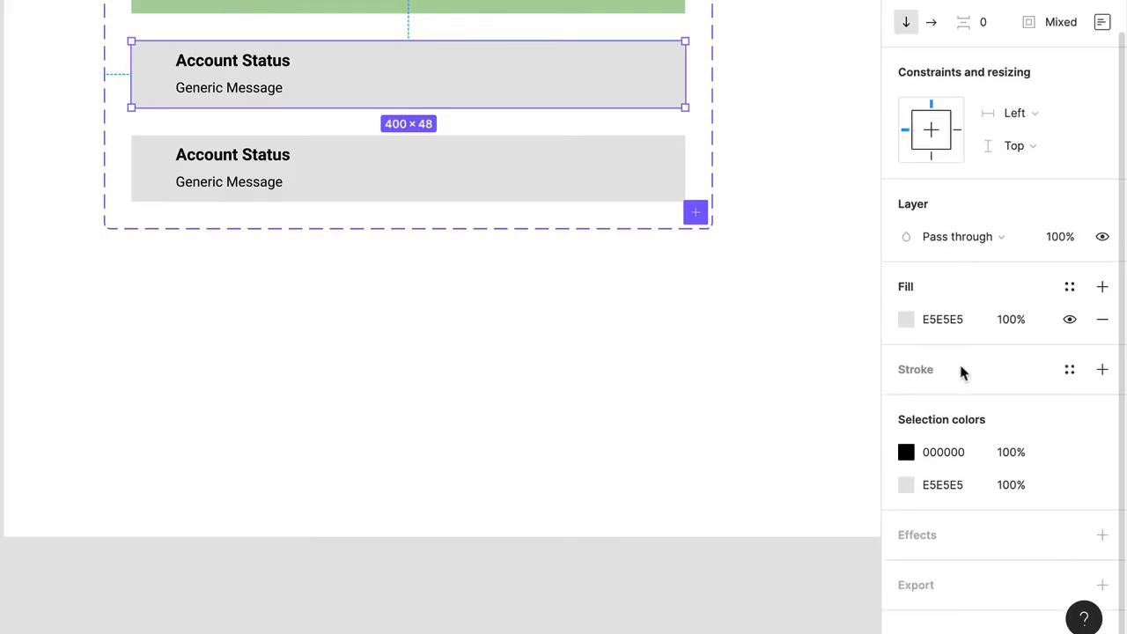
pyautogui.click(906, 319)
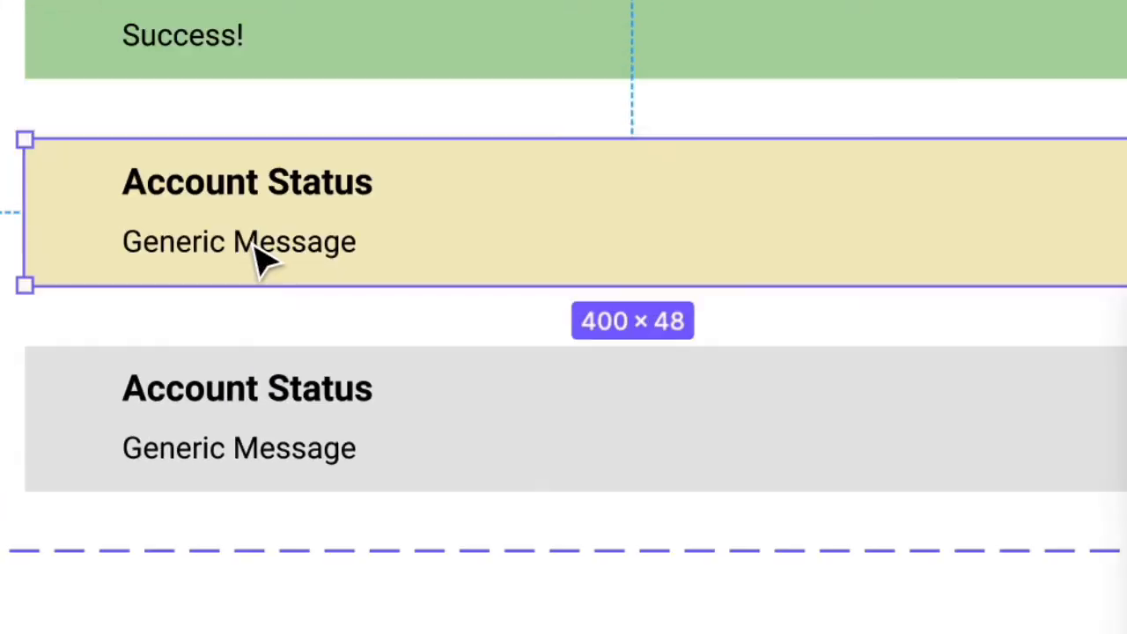
pyautogui.write('Your credit card will')
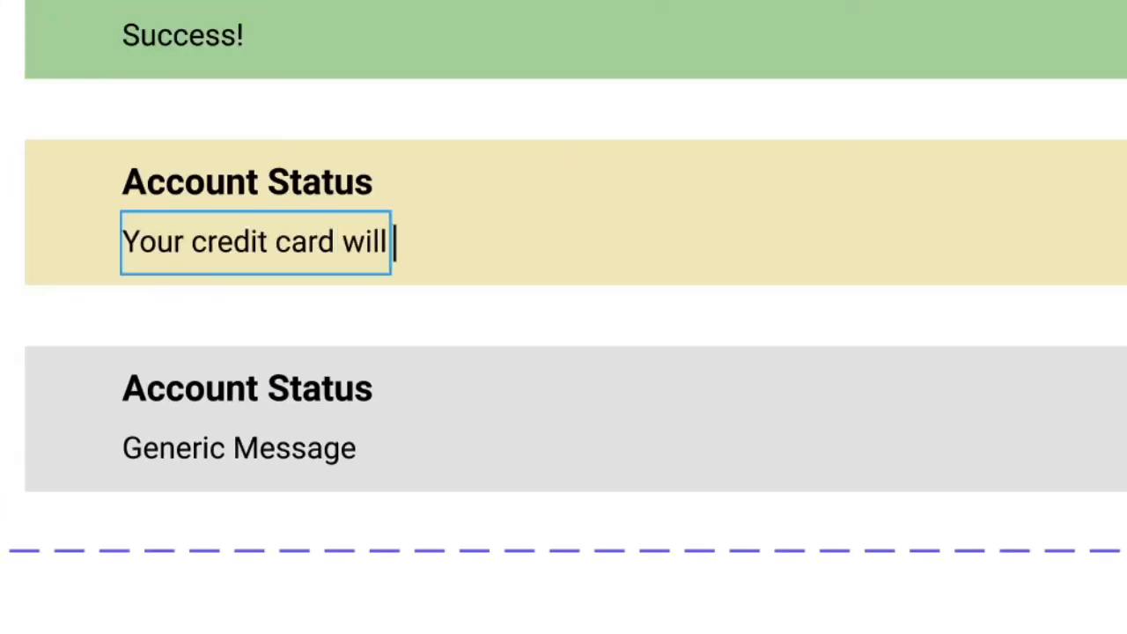
pyautogui.write('expire soon!')
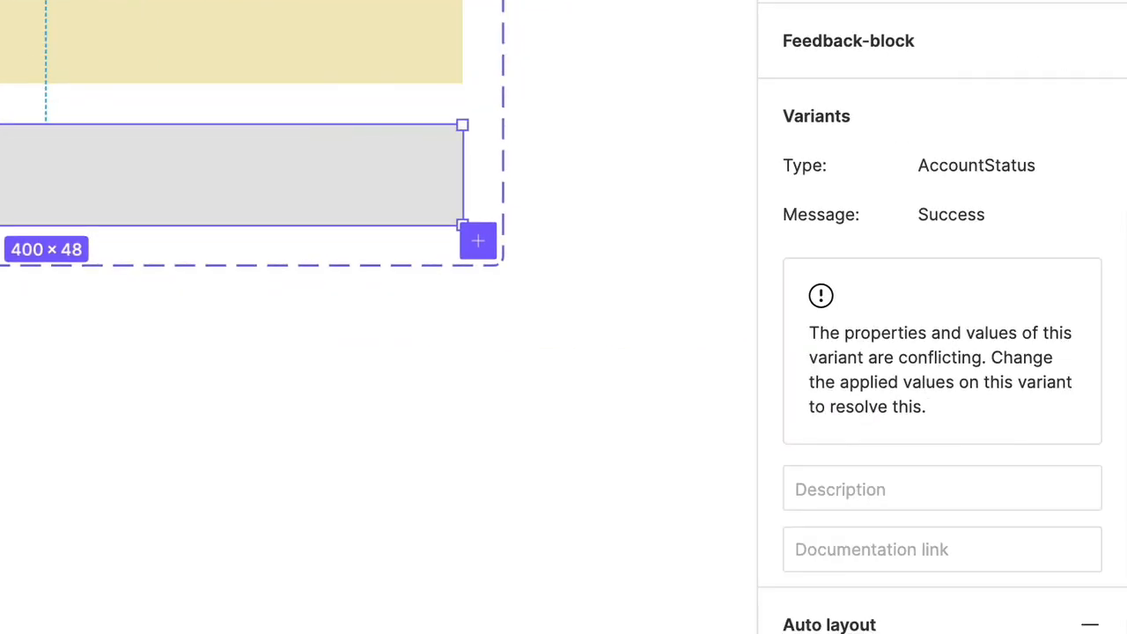
pyautogui.moveTo(907, 370)
pyautogui.write('Yo')
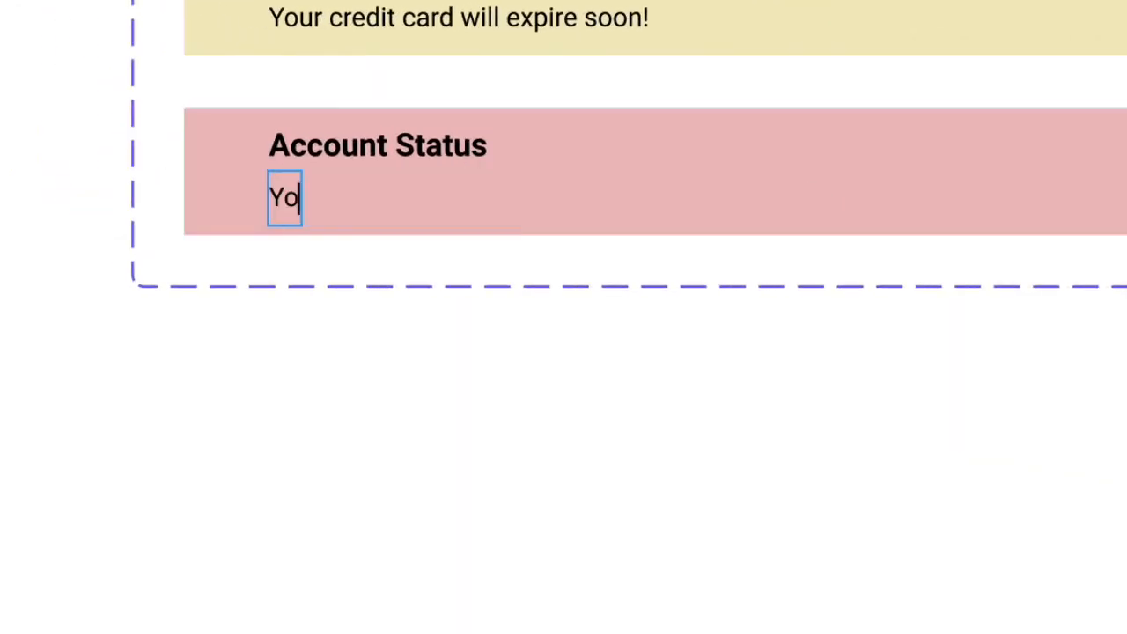
# Change the red Error variant's text to 'Your credit card has expired. We tried to warn you!'
pyautogui.write('ur credit card has expire')
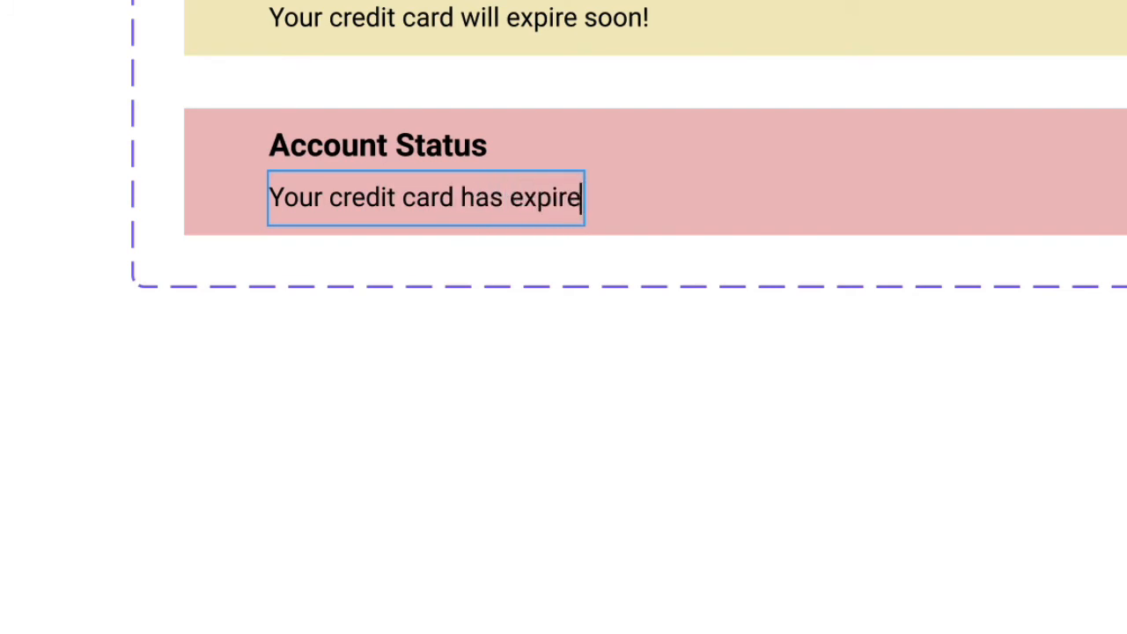
pyautogui.write('d. We tried to warn you!')
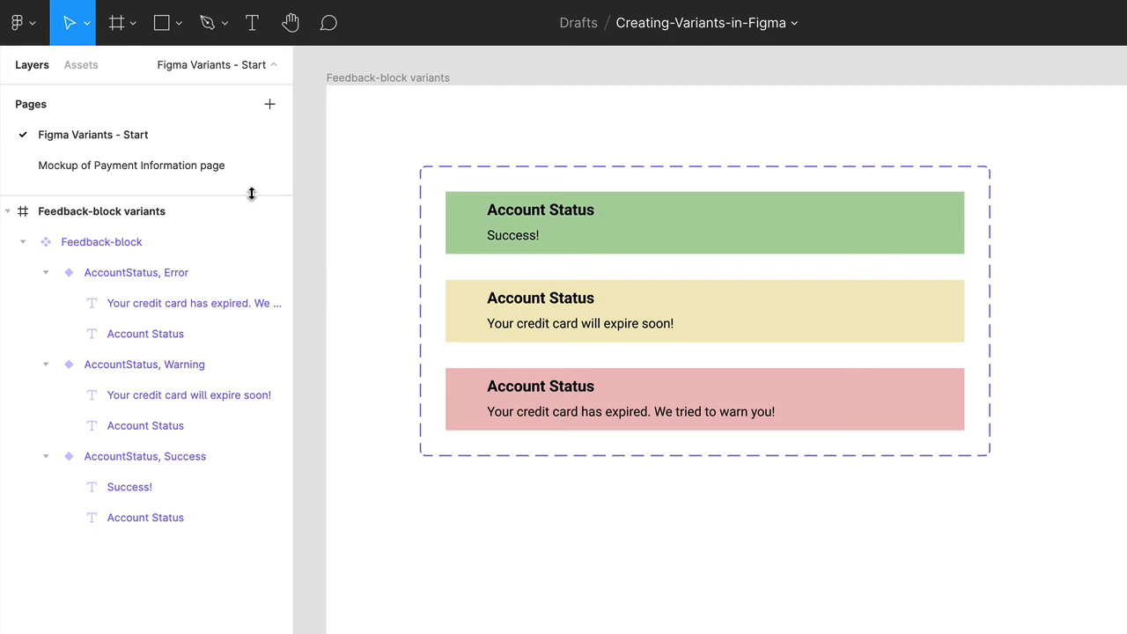
# Drag the Feedback-block component from Assets onto the top of the Payment Information mockup
pyautogui.click(132, 165)
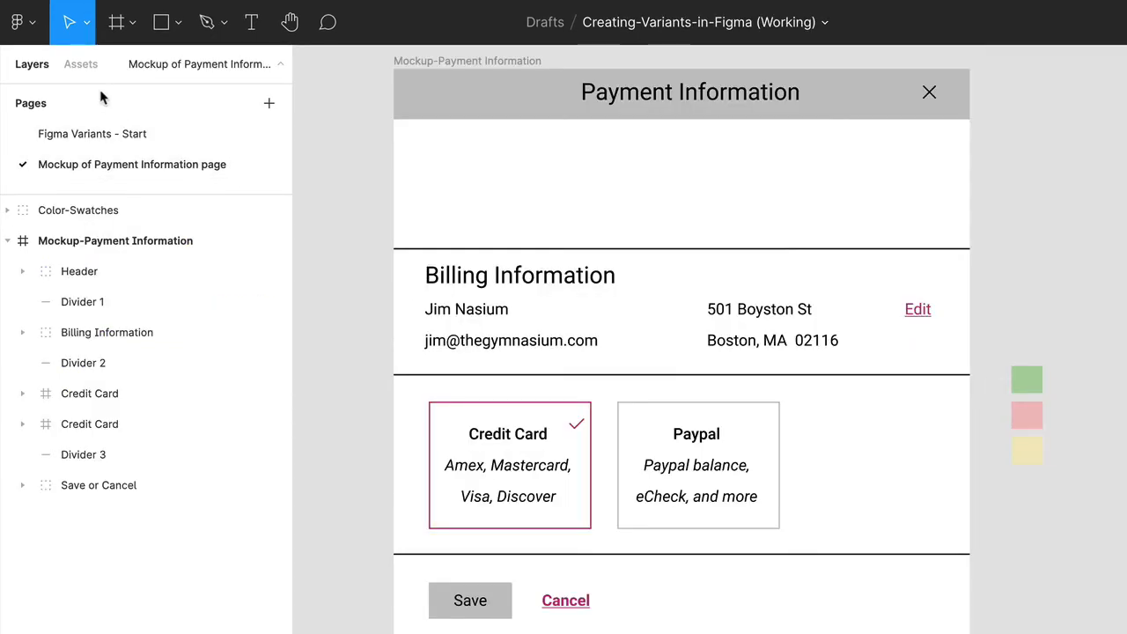
pyautogui.click(80, 64)
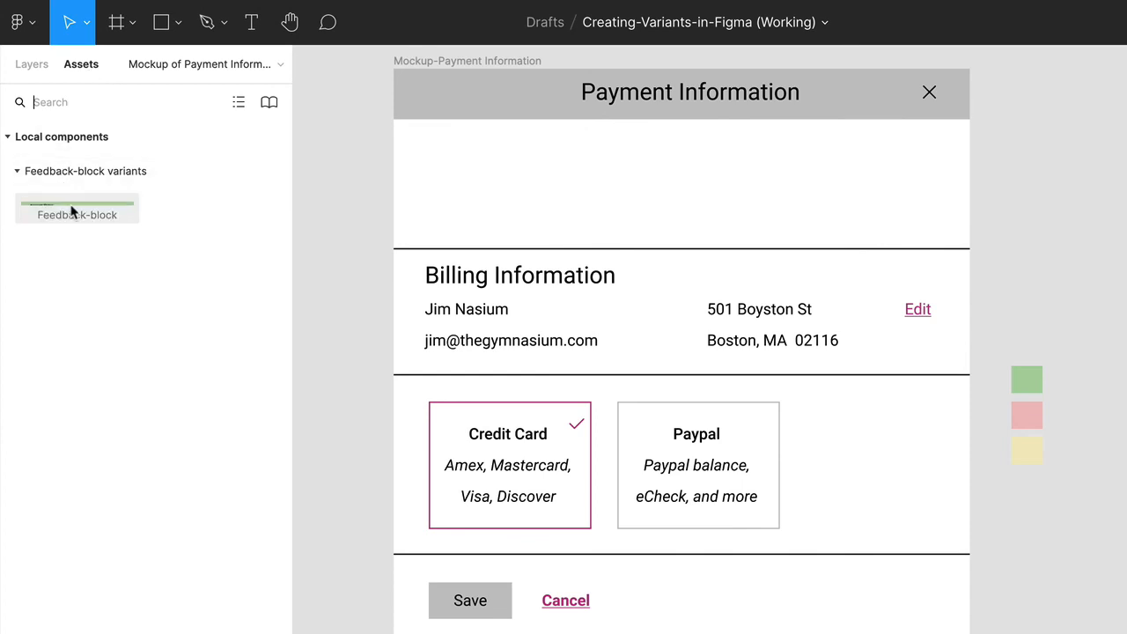
pyautogui.moveTo(77, 207); pyautogui.dragTo(602, 226)
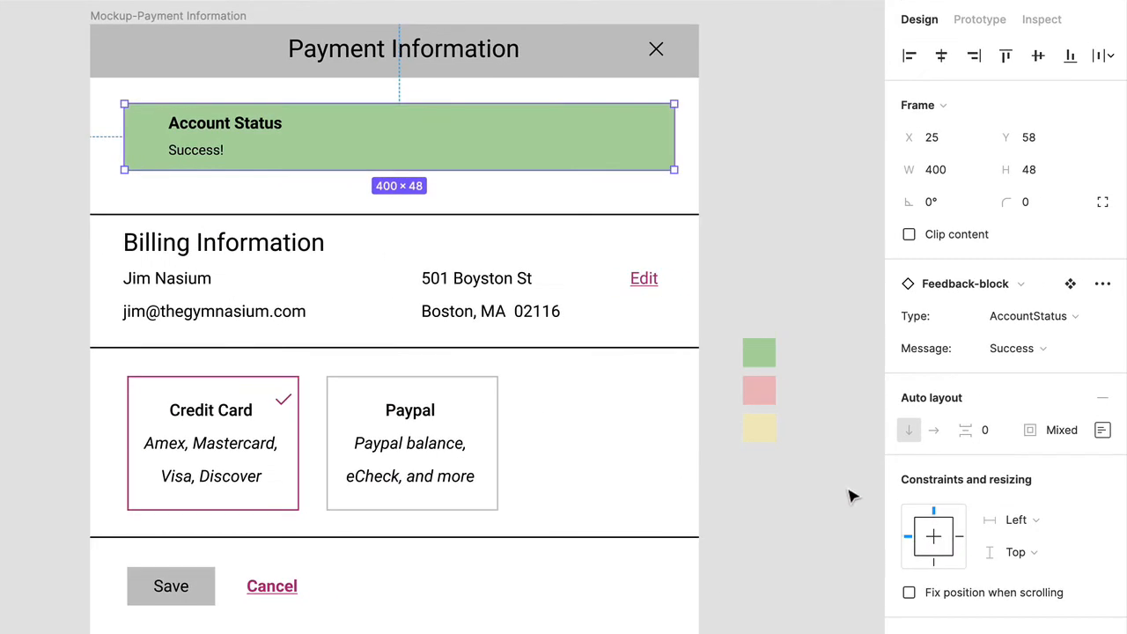
pyautogui.click(1017, 348)
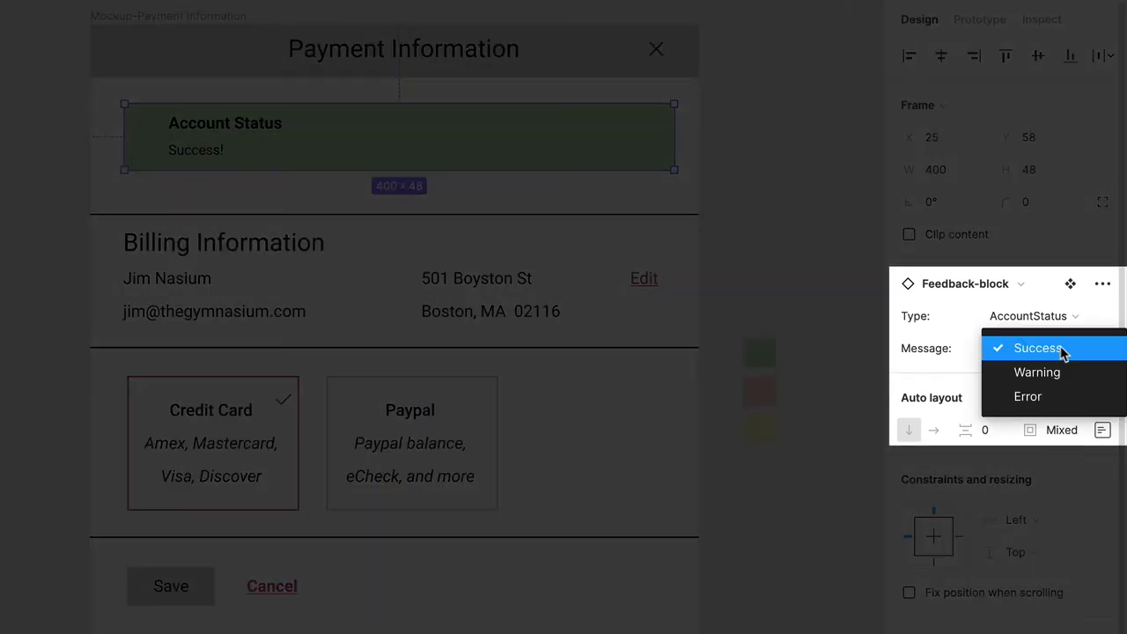
pyautogui.moveTo(1036, 371)
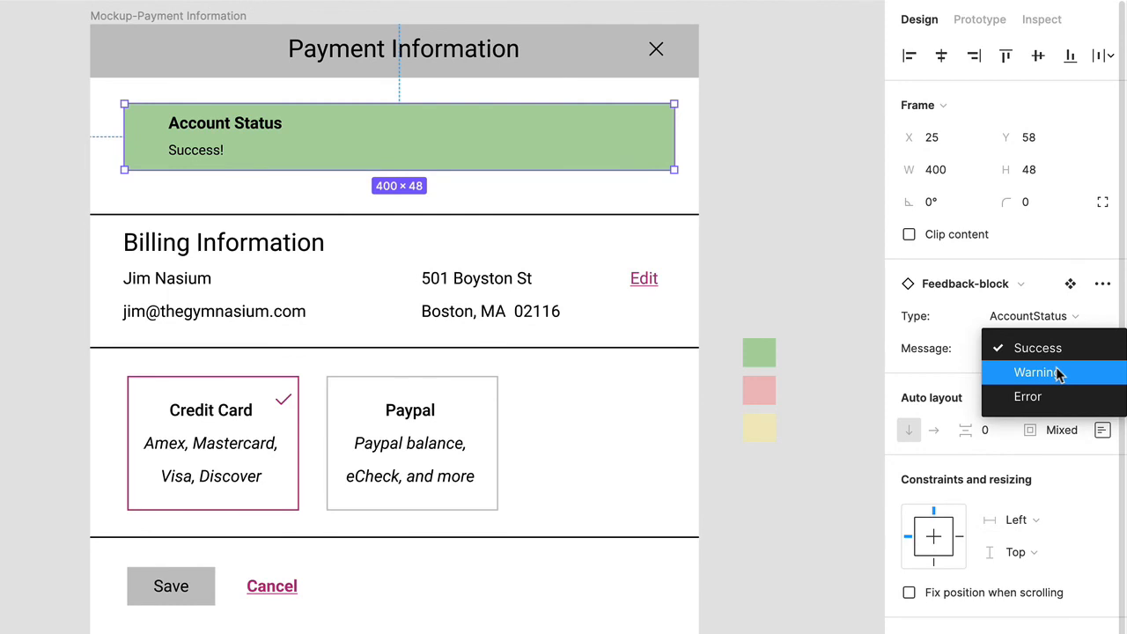
pyautogui.click(1037, 371)
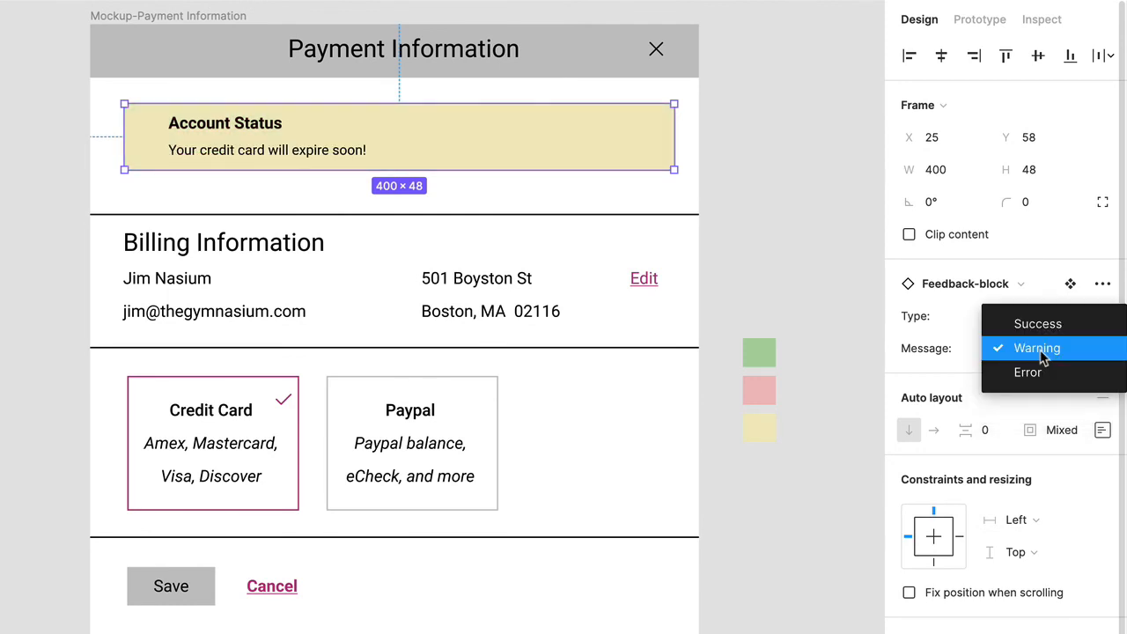
pyautogui.click(1027, 372)
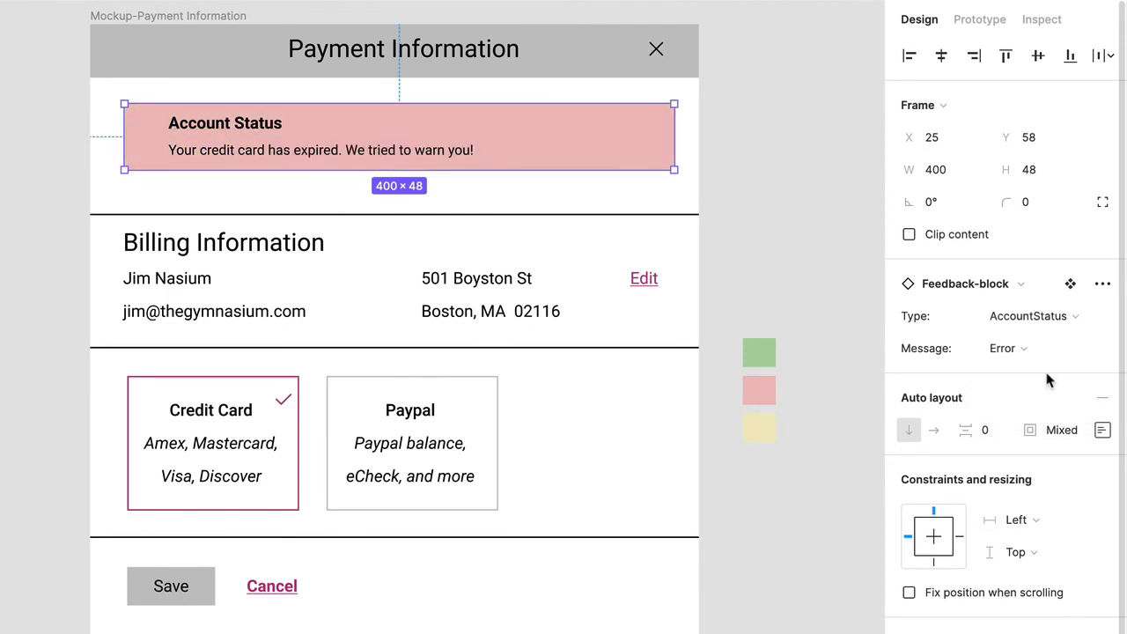
pyautogui.click(1006, 348)
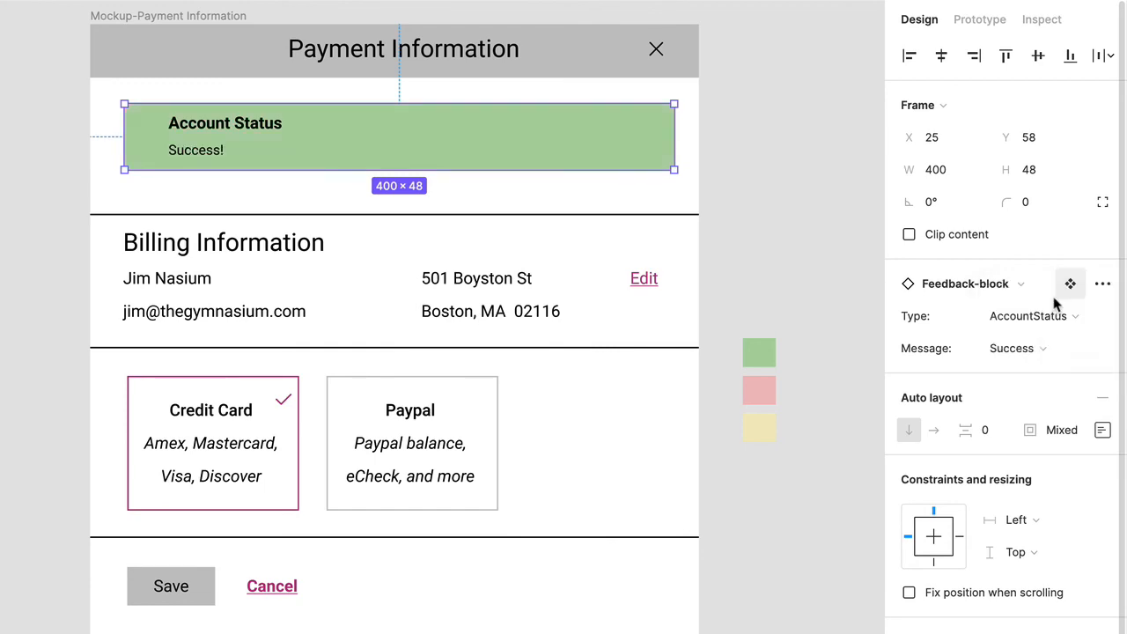